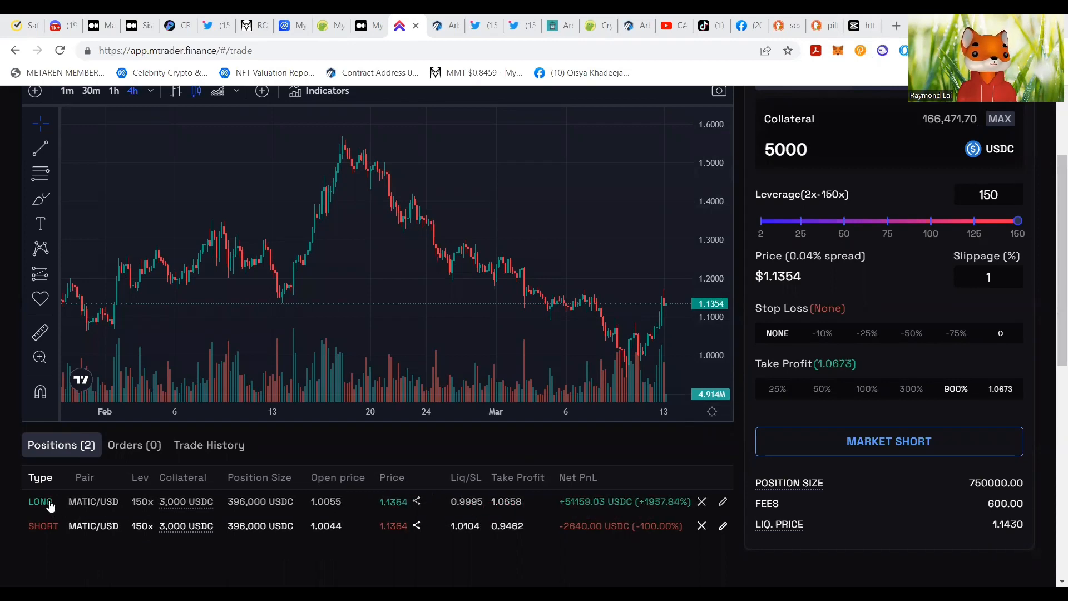
Step: Show the MATIC/USD 150x long position's PnL card with about 51,159 USDC net profit
click(39, 502)
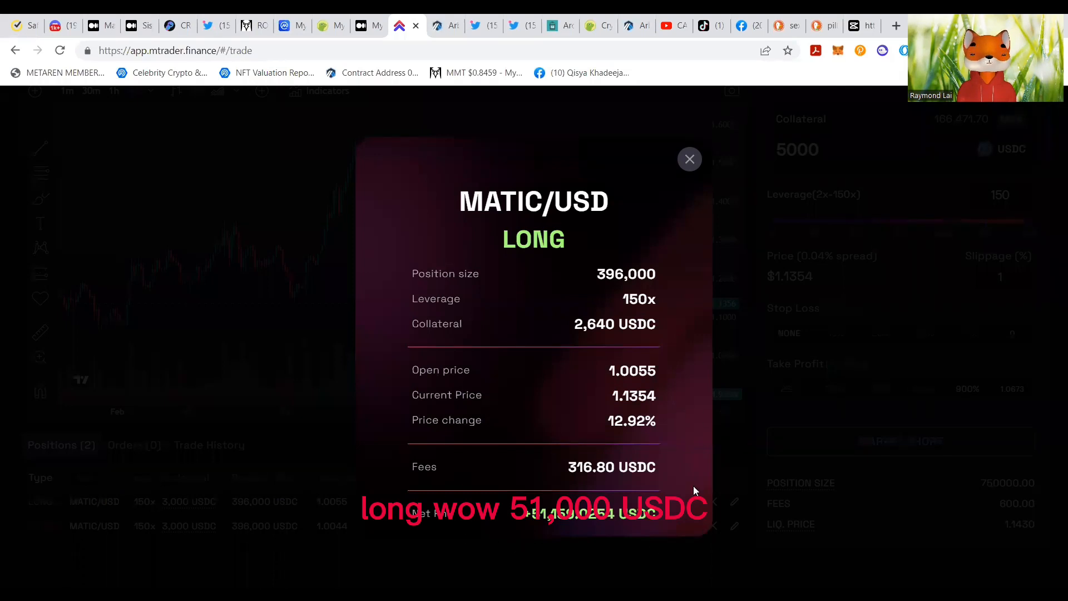
mouse_move(796, 398)
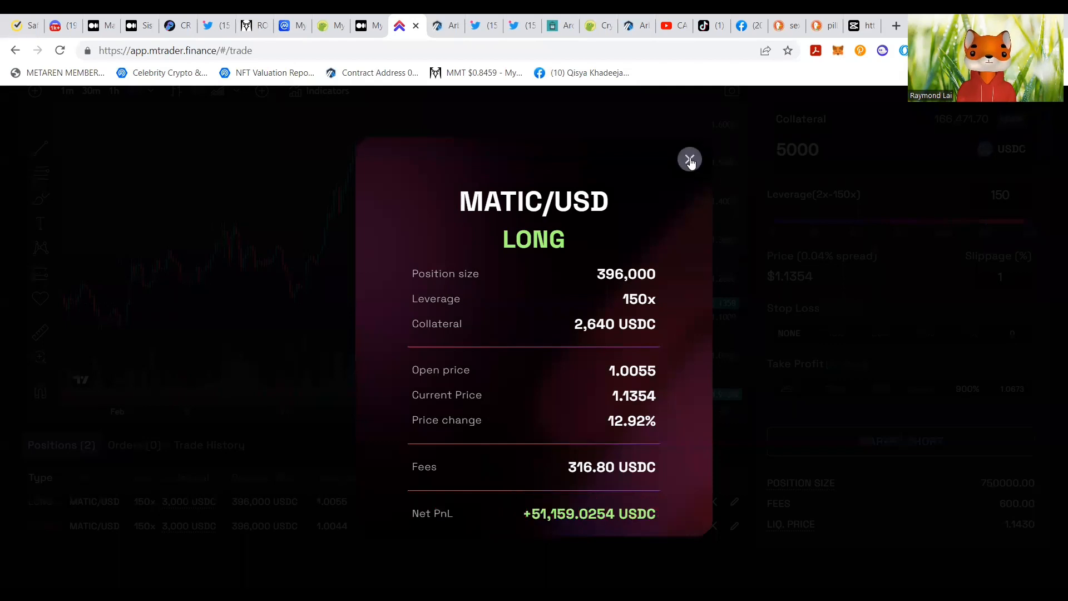
Step: Dismiss the long position's PnL card, returning to the MATIC/USD trade page
click(690, 160)
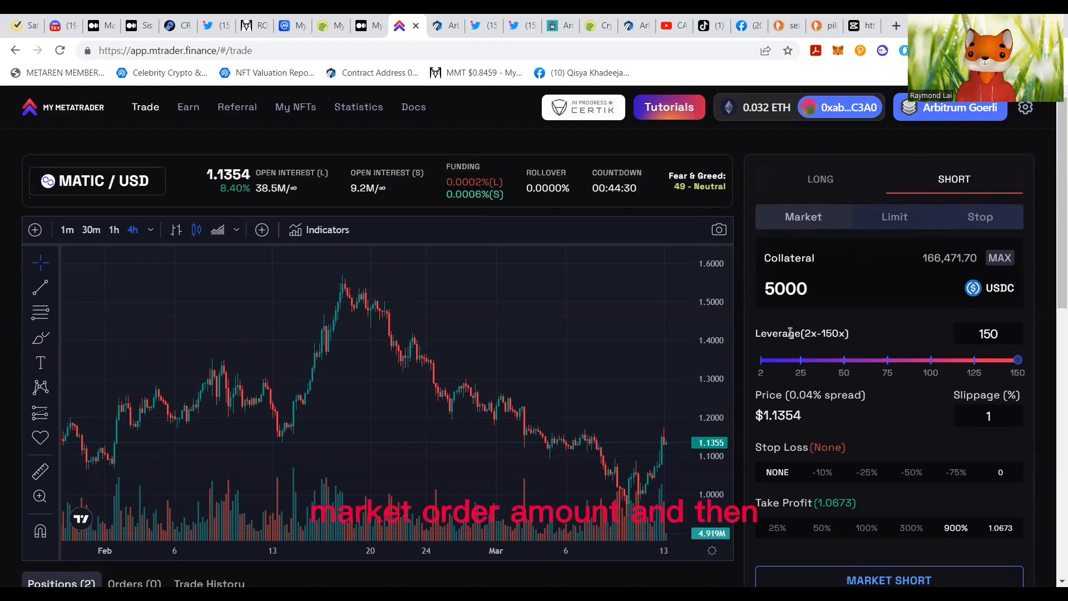
scroll(down, 3)
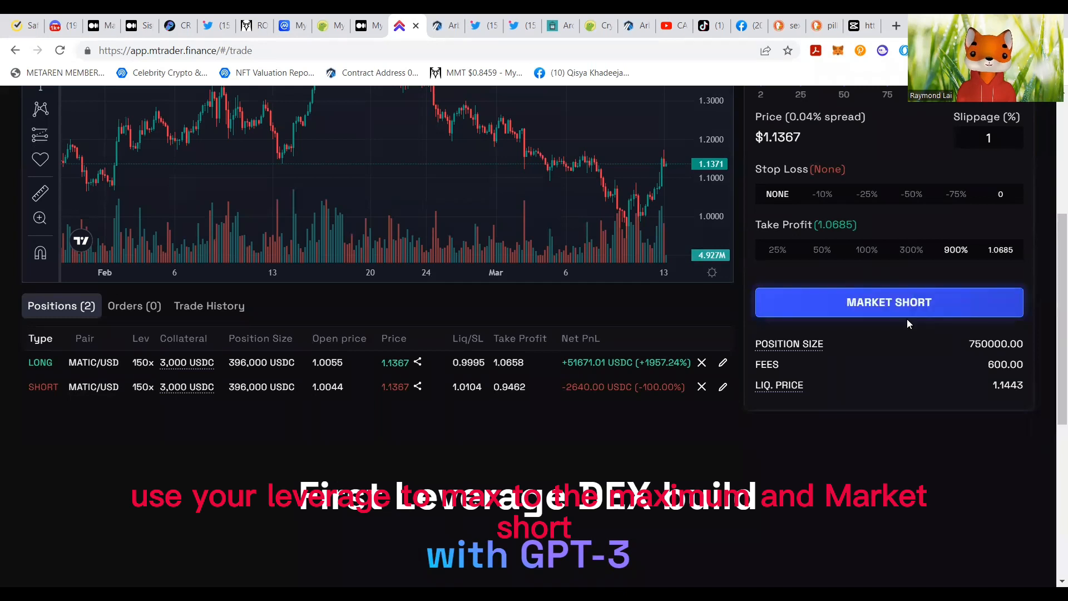
scroll(down, 3)
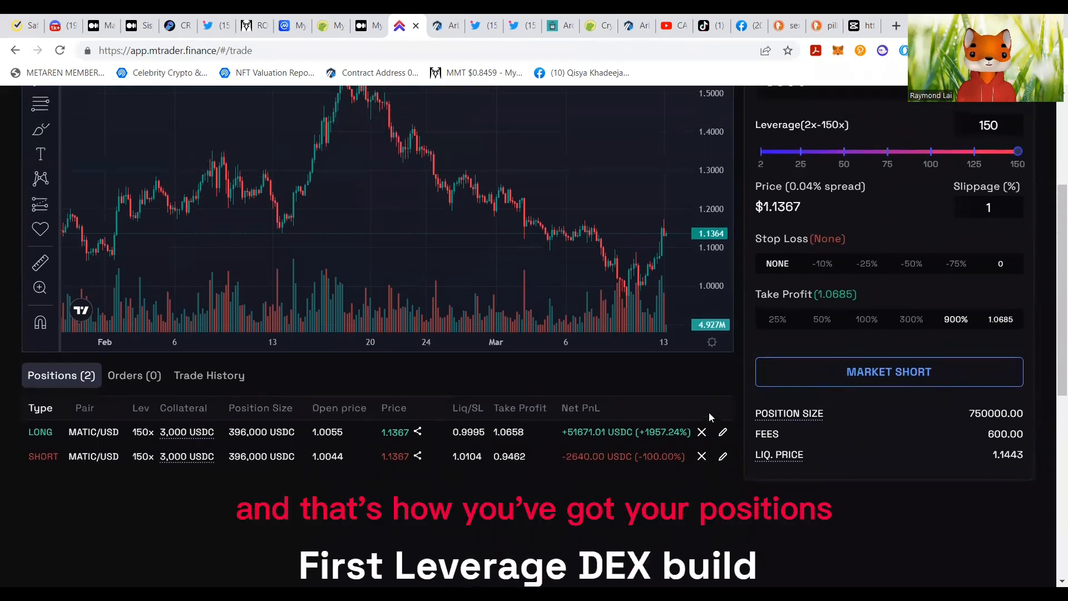